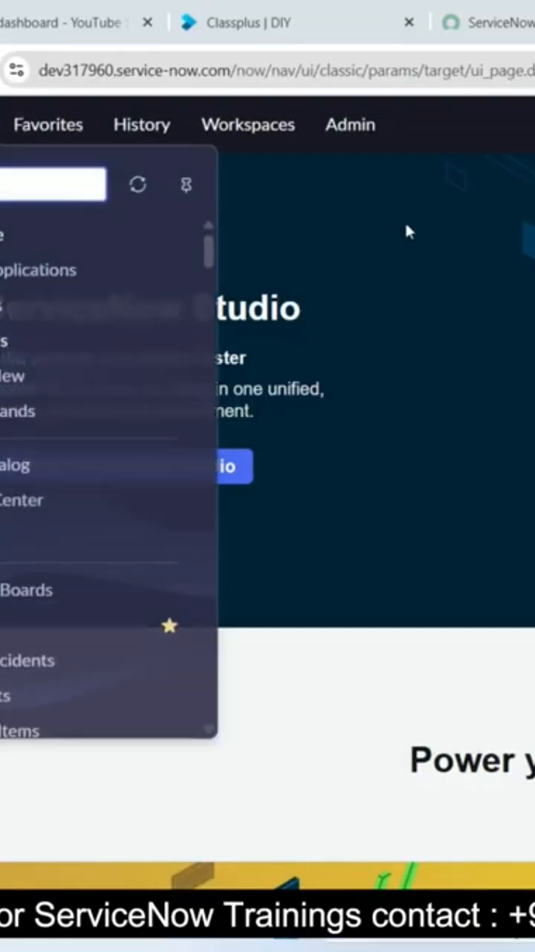
Find Scripts - Background through the navigator filter and open it.
left_click(49, 184)
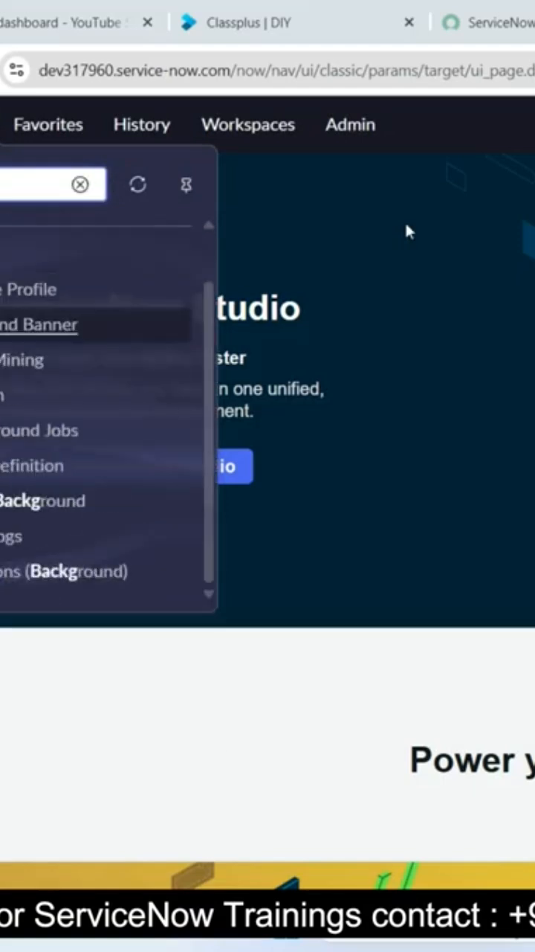
type("nd")
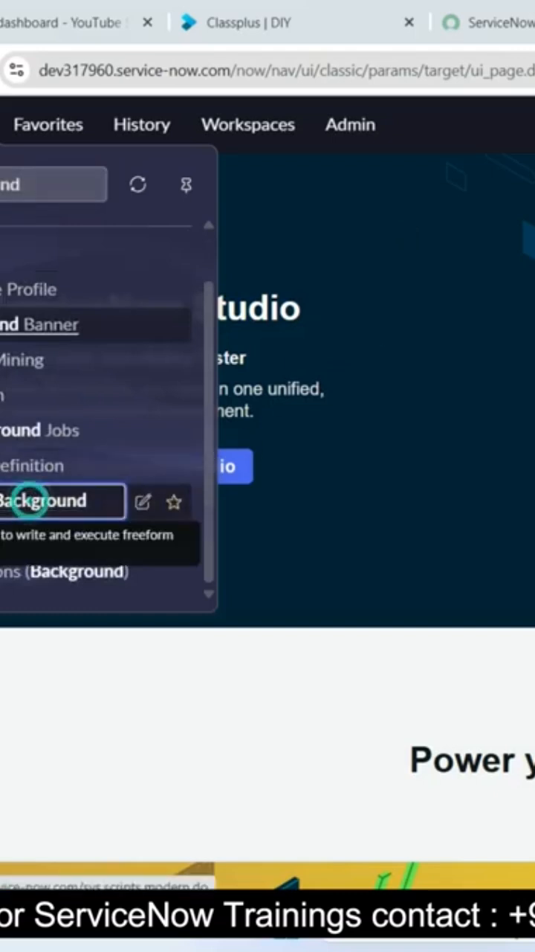
left_click(45, 500)
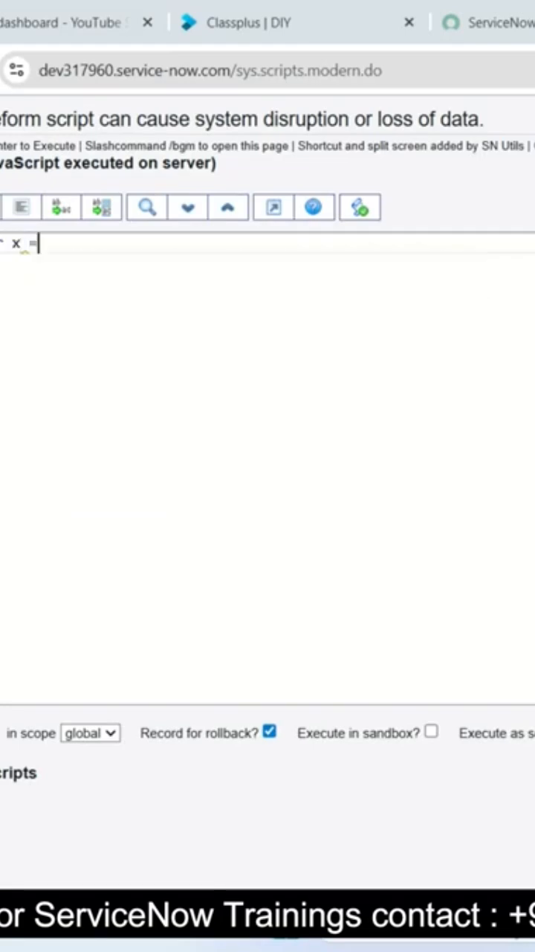
Write a GlideRecord query on 'incident' with addQuery('priority', 1) and query().
type("new GlideRecord(")
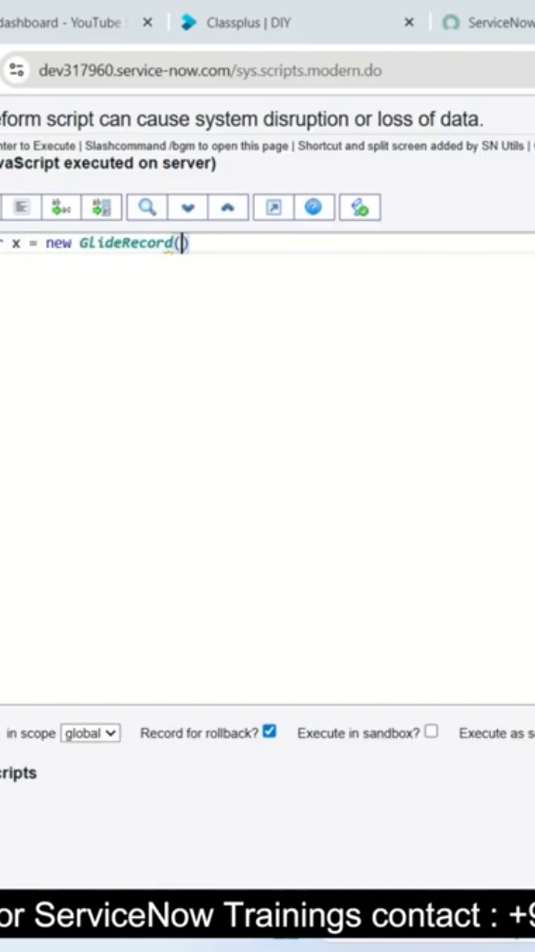
type("'incident'")
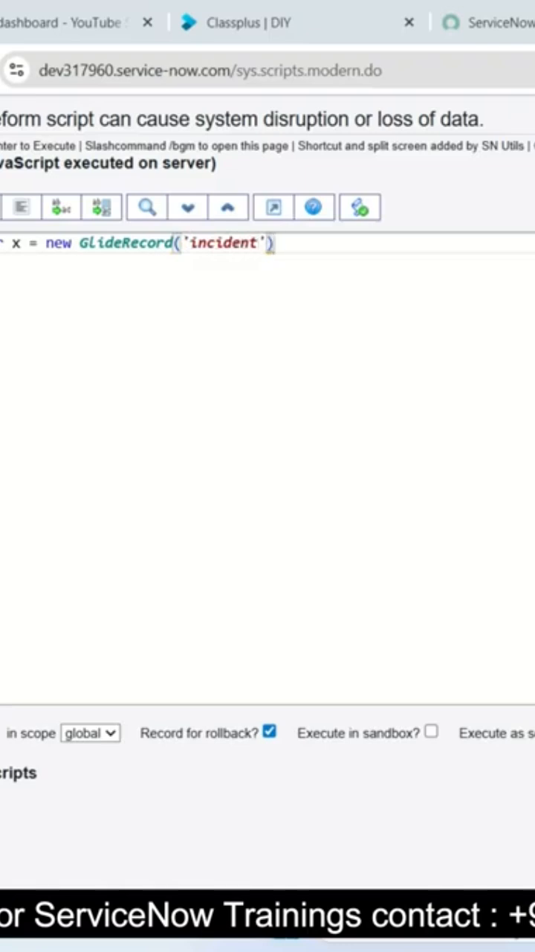
type(";")
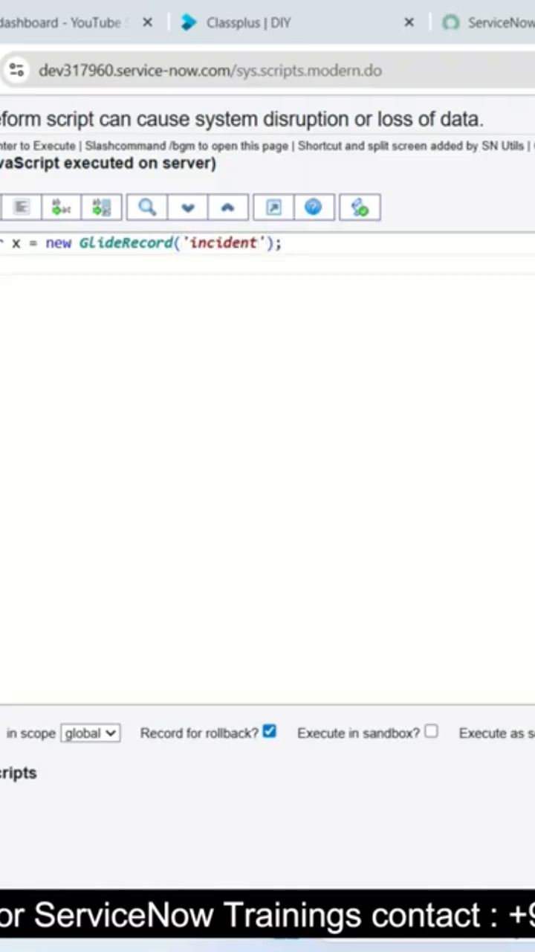
type("addq")
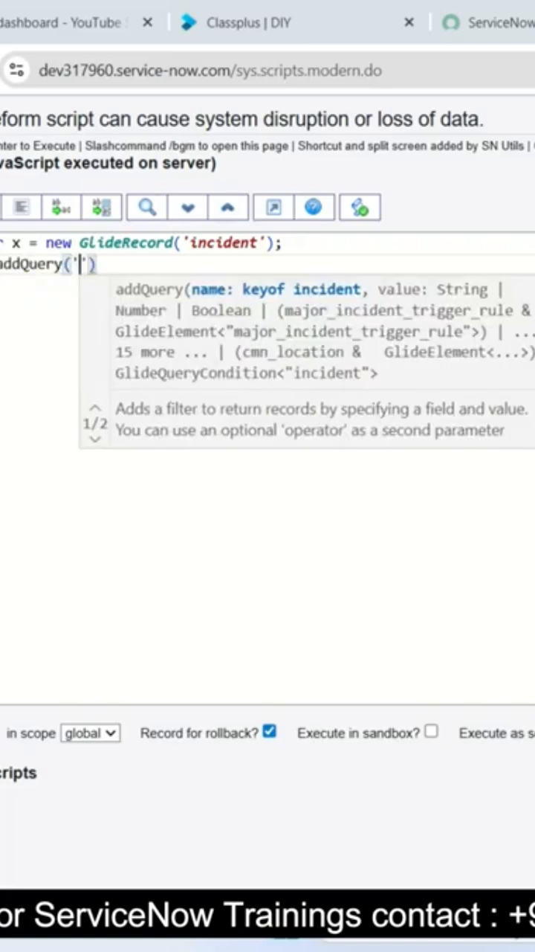
type("priority")
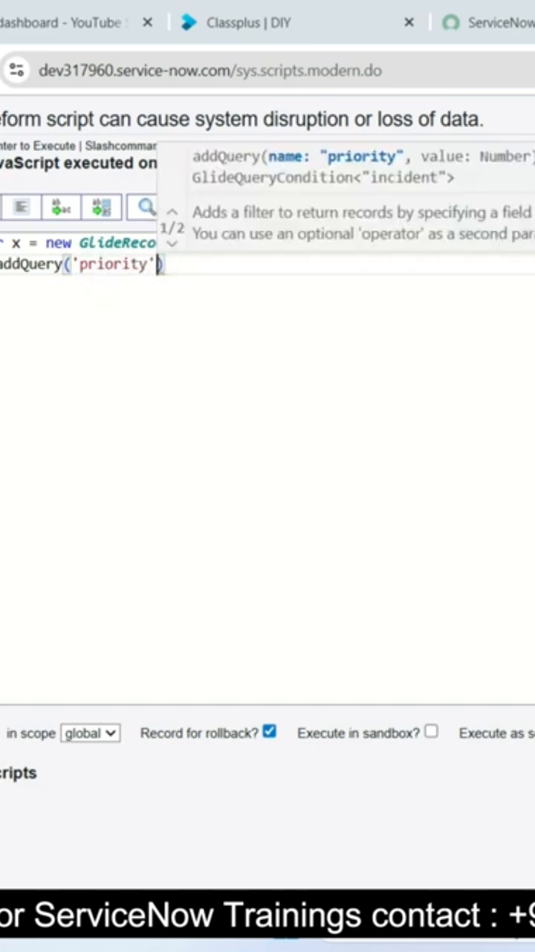
type(",1")
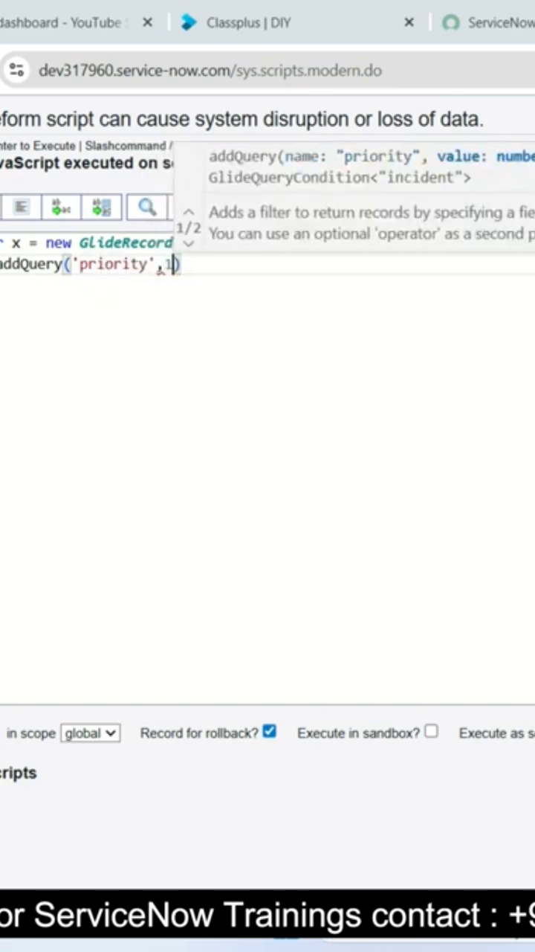
type(";")
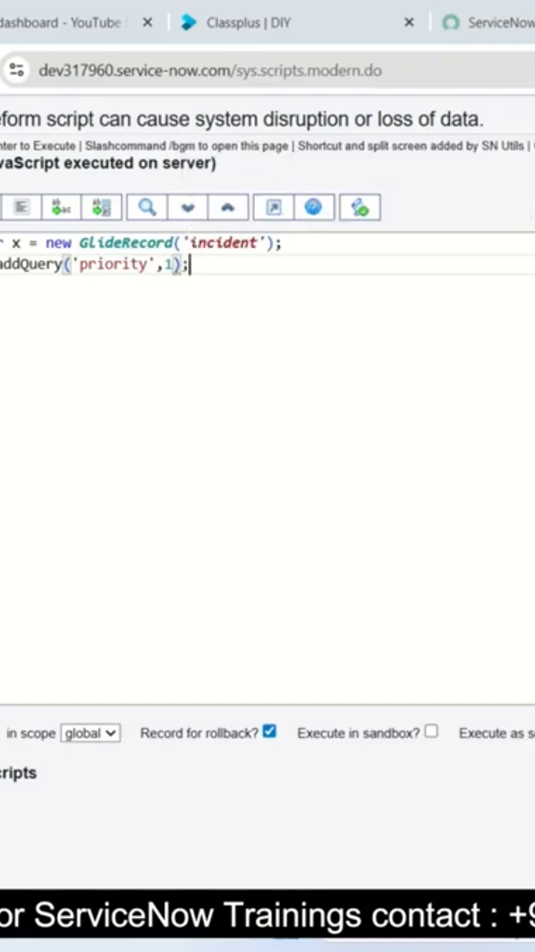
type(".")
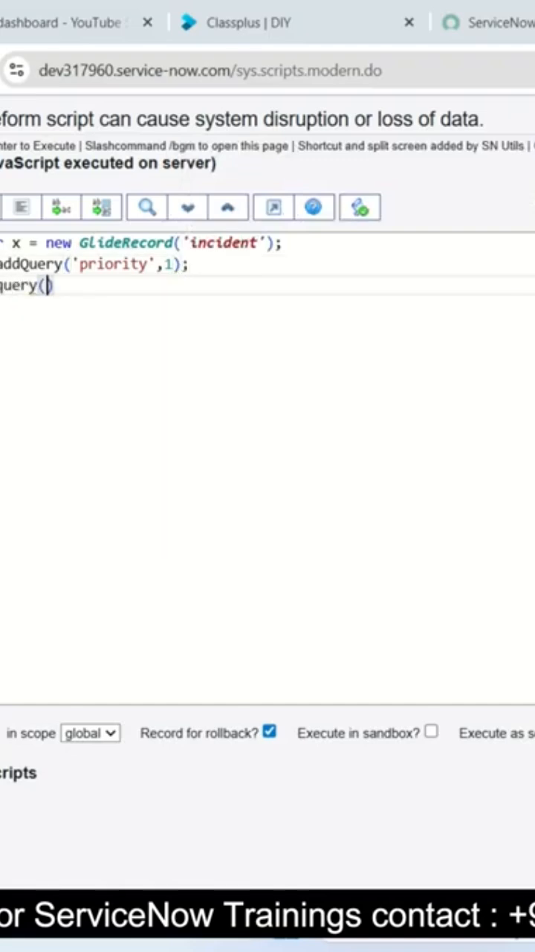
type(")")
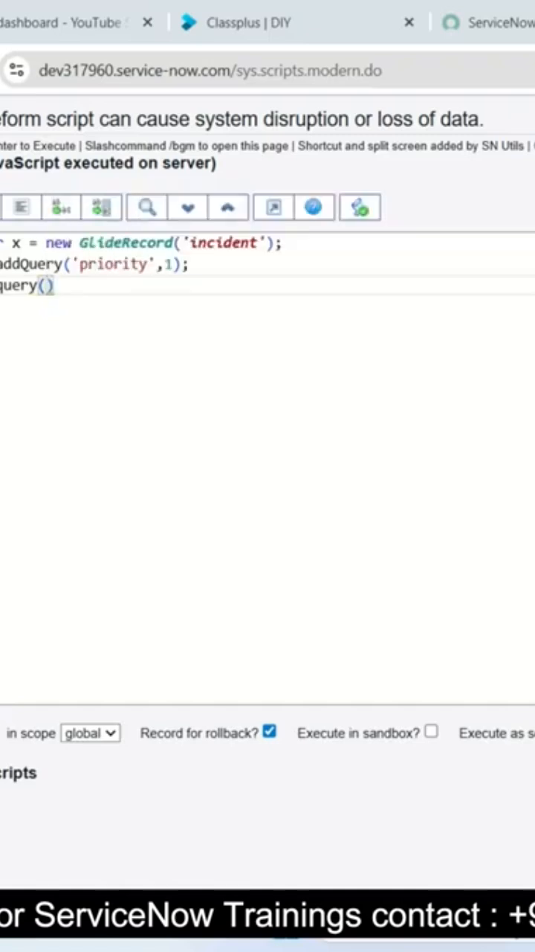
type(";")
type("ile(x.m")
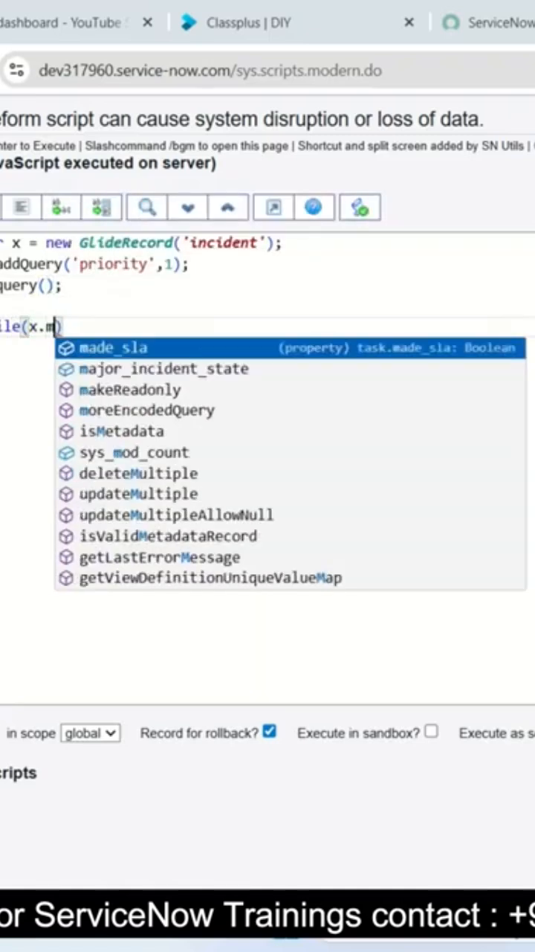
Add a while(x.next()) loop logging gs.info(x.getValue('number')).
type("next()")
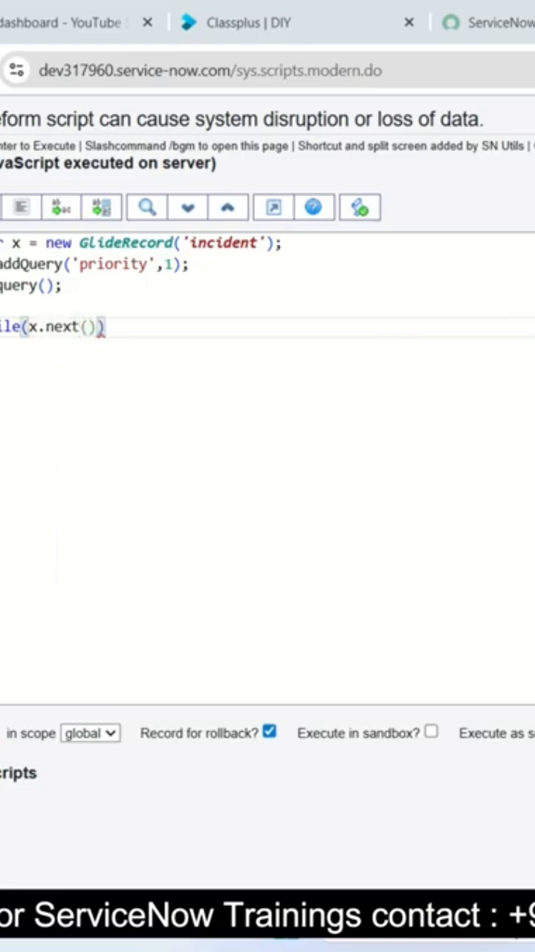
type("gs.info")
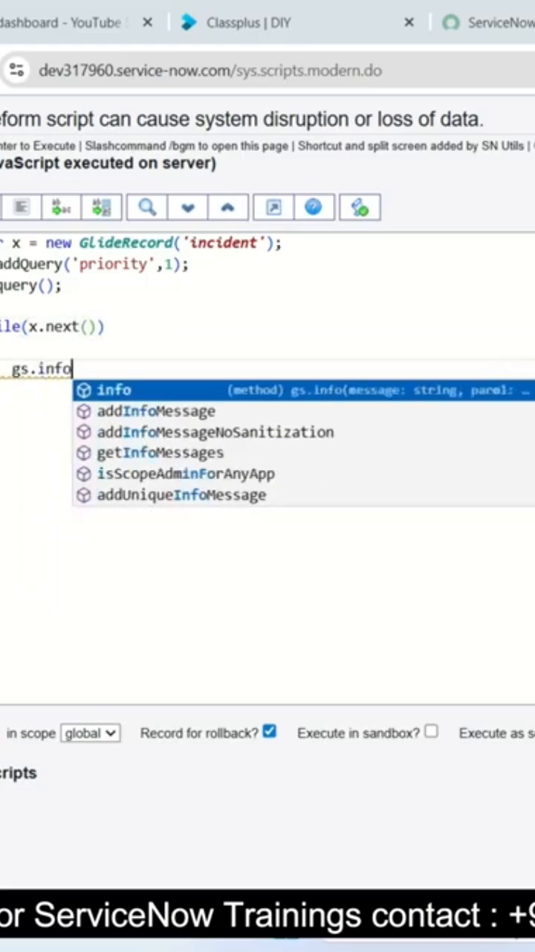
type("(x.getValue())")
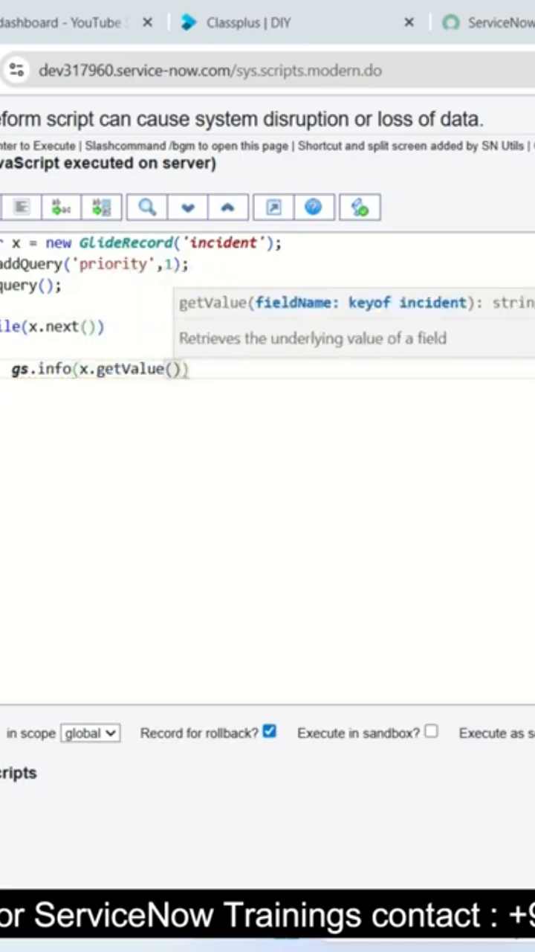
type("'number');")
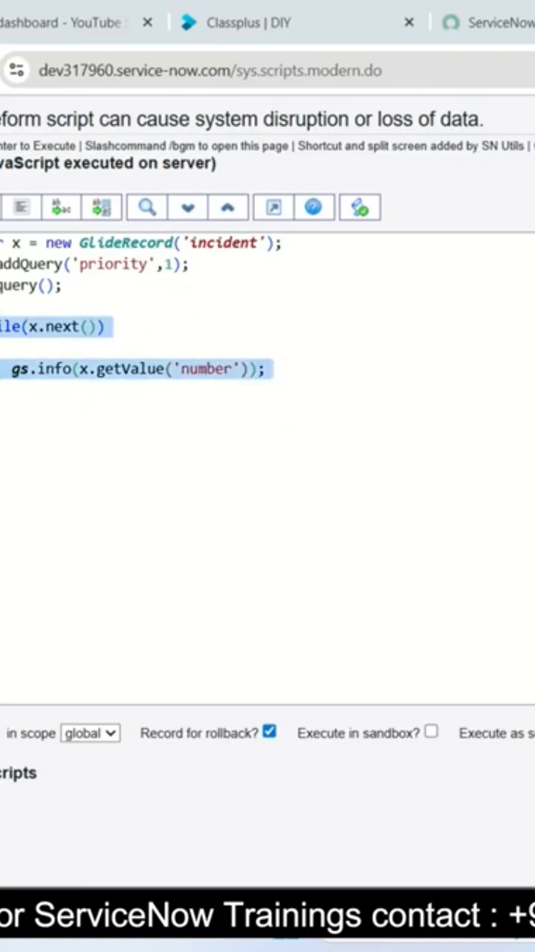
Replace the logging loop with x.deleteMultiple() picked from autocomplete.
type("delet")
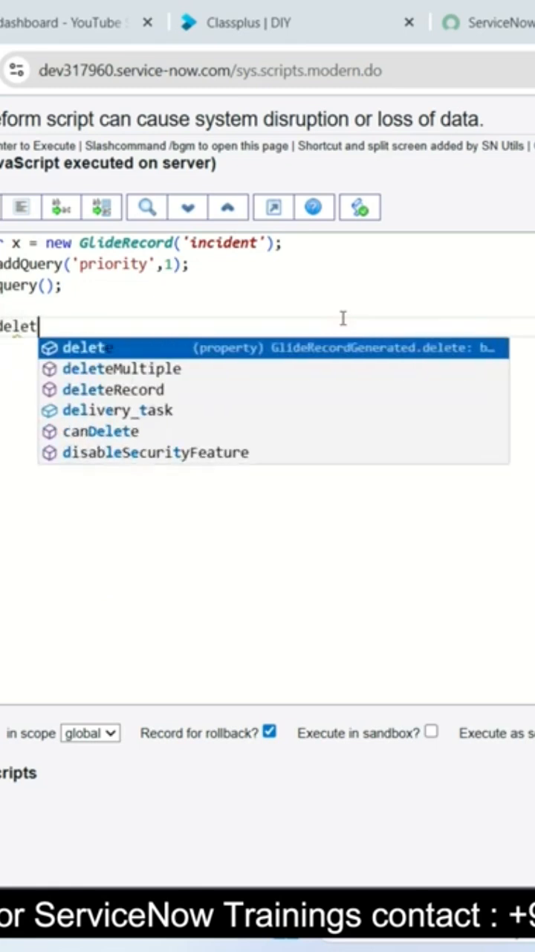
left_click(122, 368)
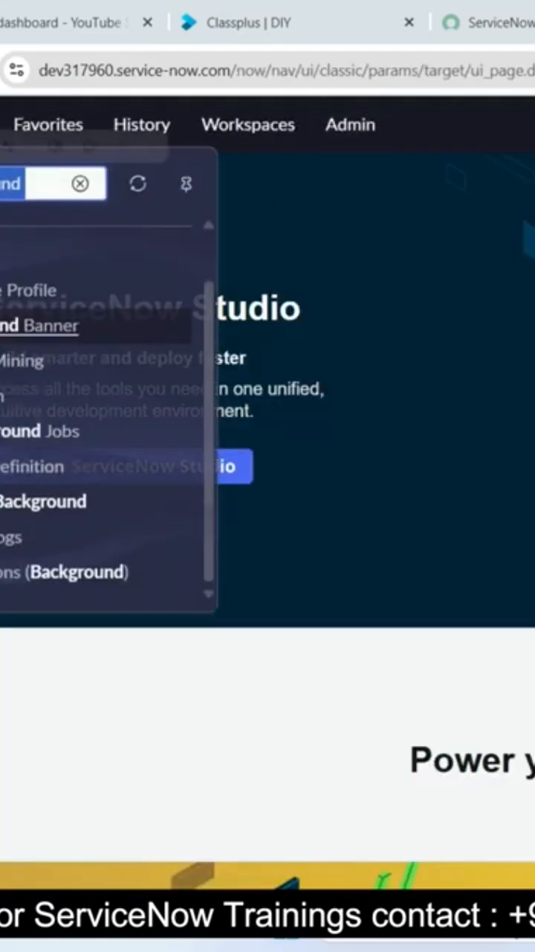
Filter the incident list on Priority and open its value dropdown.
type("LIST")
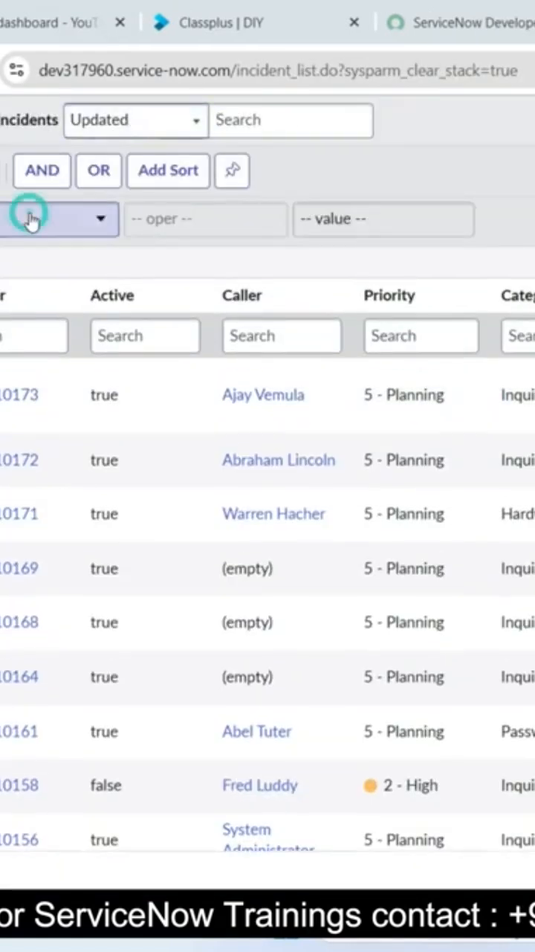
left_click(409, 219)
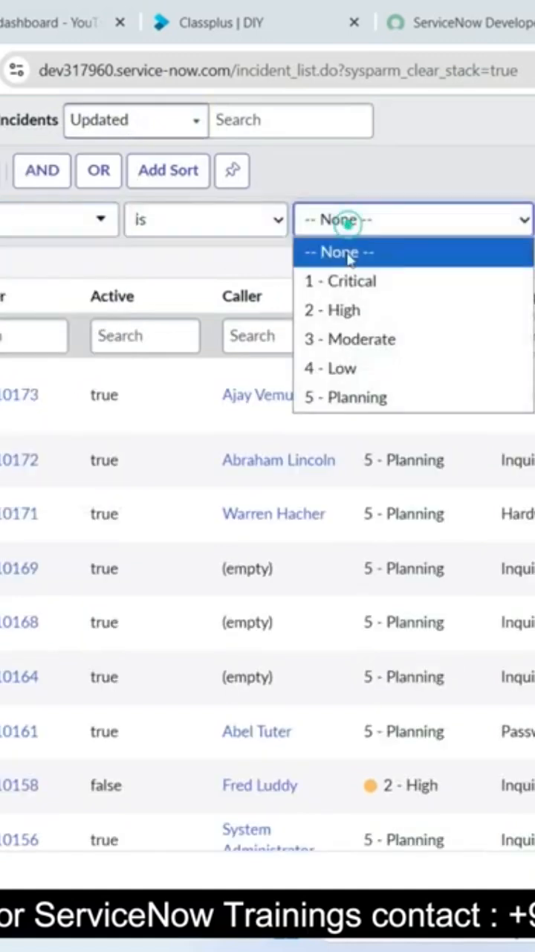
left_click(350, 281)
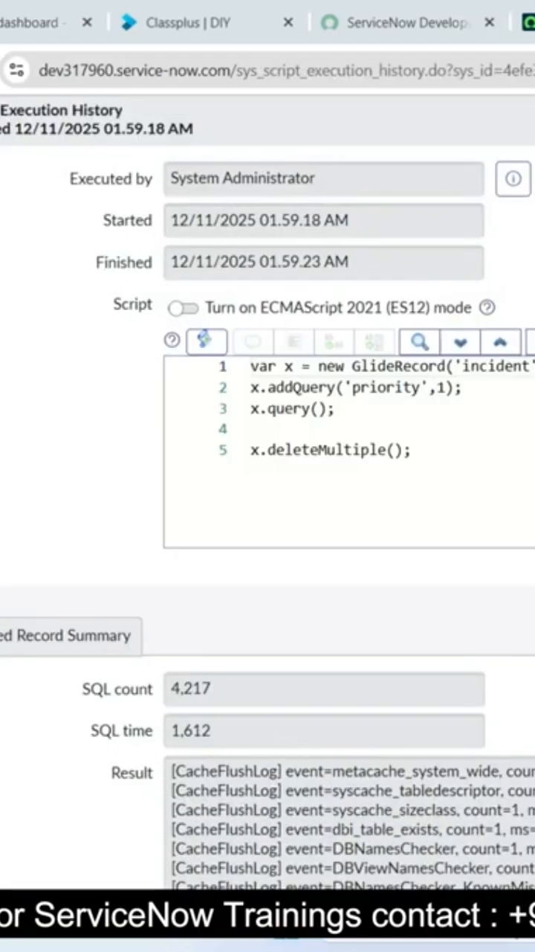
Scroll through the deleteMultiple run's execution history script and results.
scroll("down", 3)
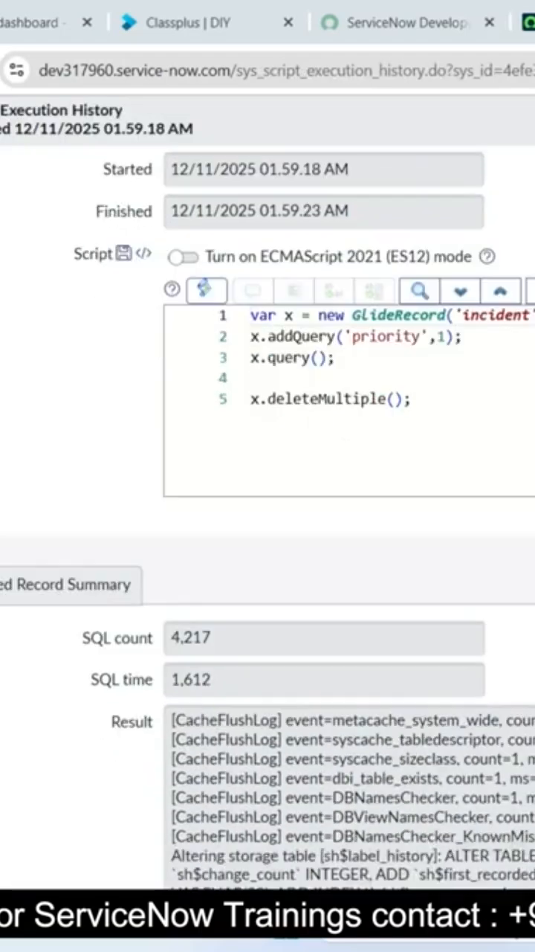
scroll("down", 3)
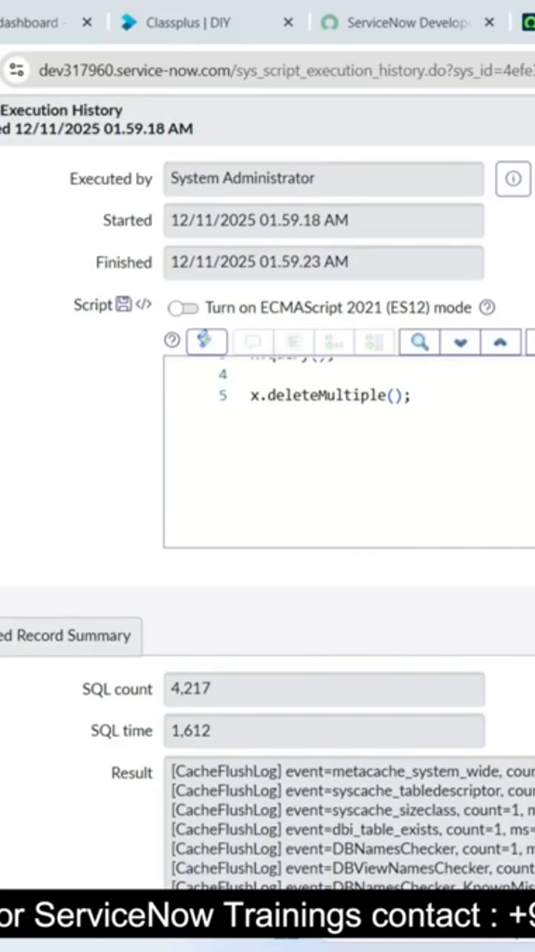
scroll("up", 3)
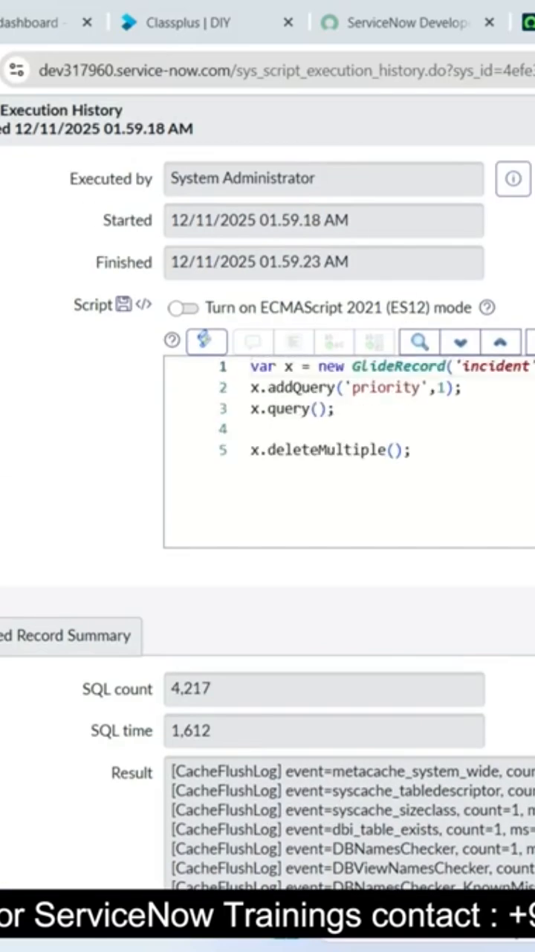
scroll("down", 3)
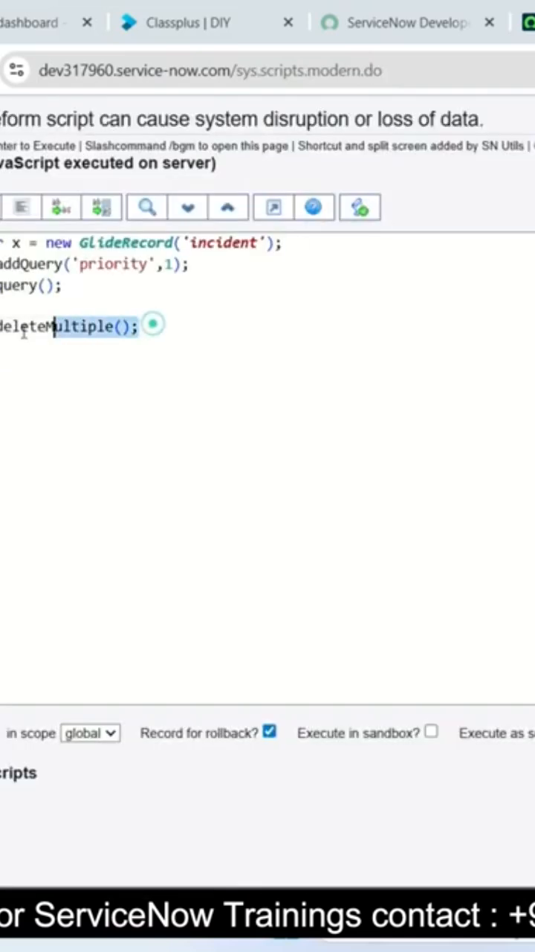
Swap deleteMultiple for while(x.next()) with a gs.info(x.getValue(...)) logging line.
type("ile(x.")
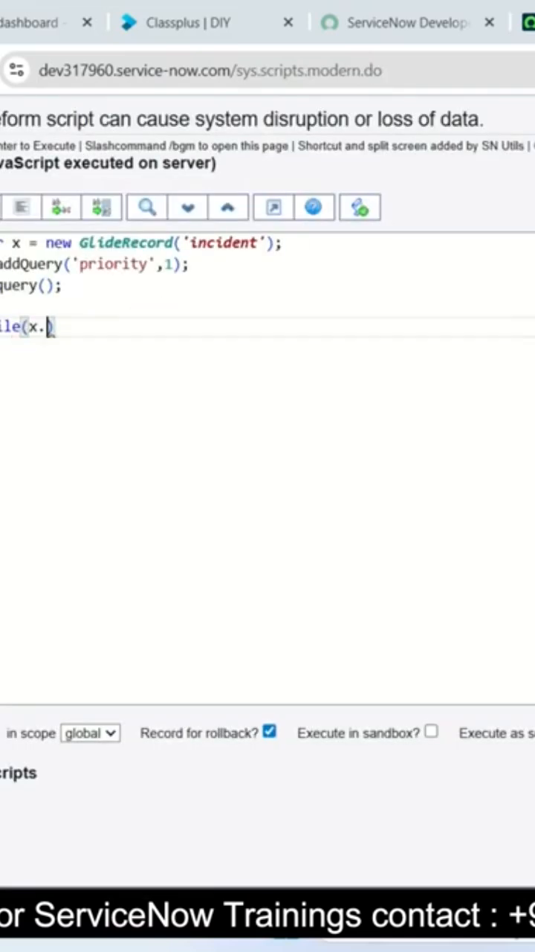
type("next()")
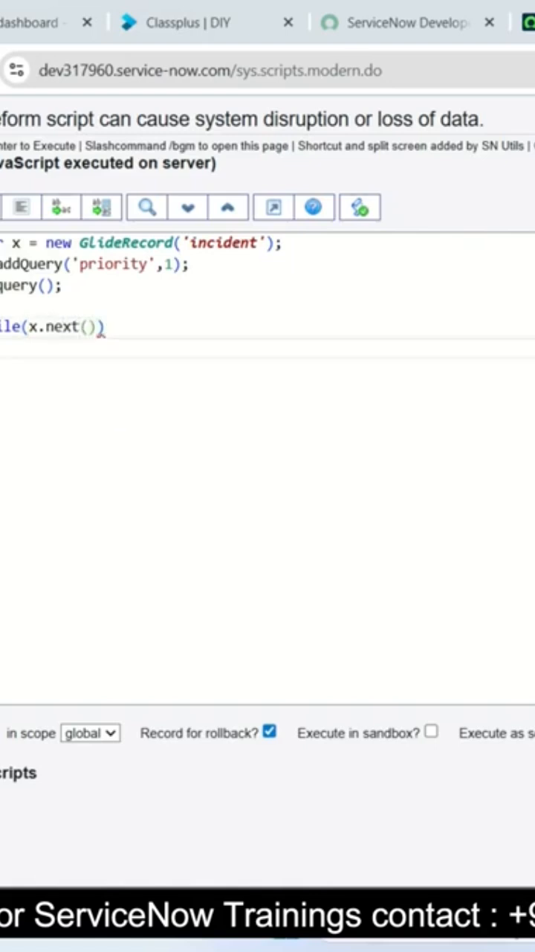
type("gs.info(")
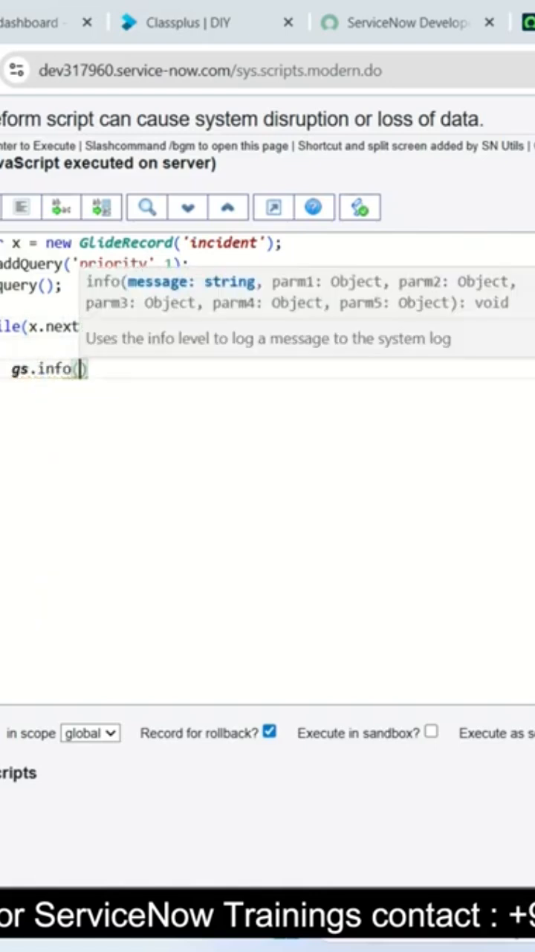
type("x.getValue(")
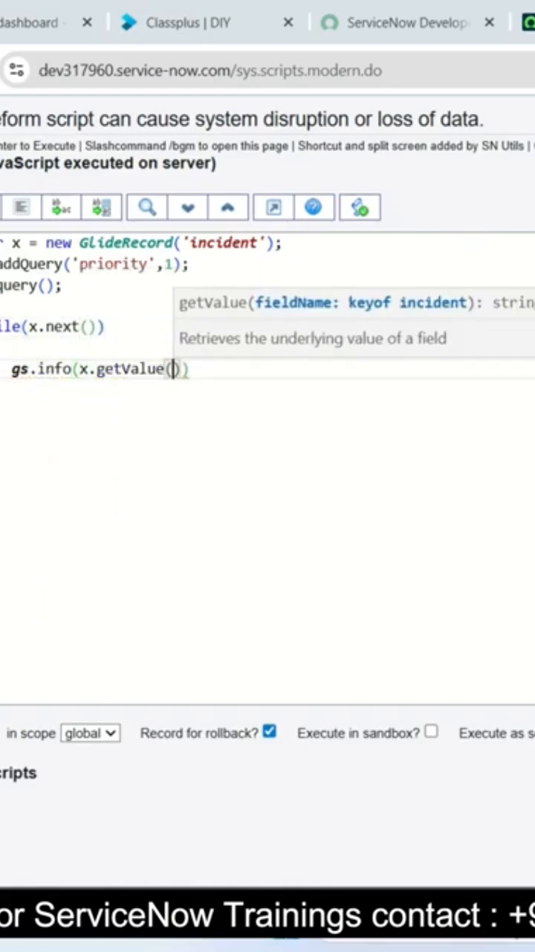